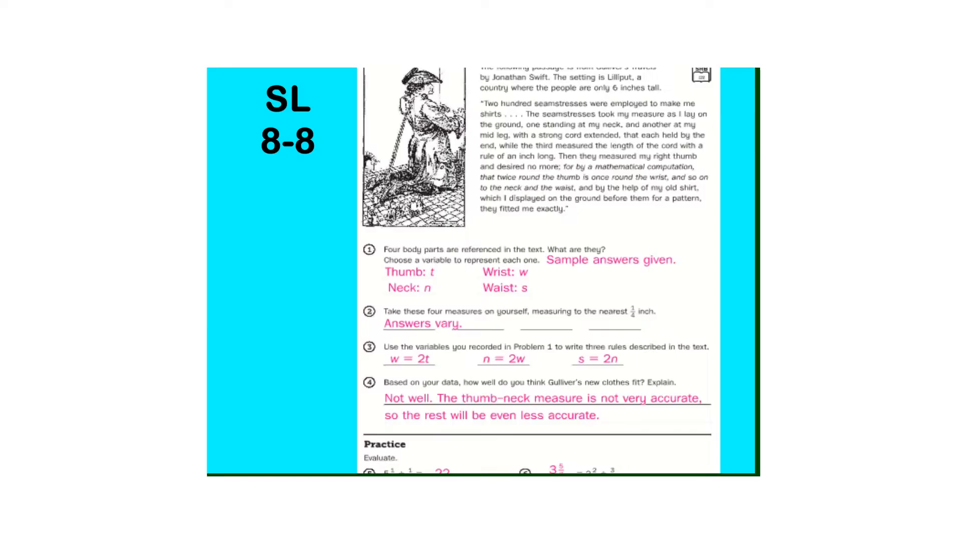
scroll(up, 3)
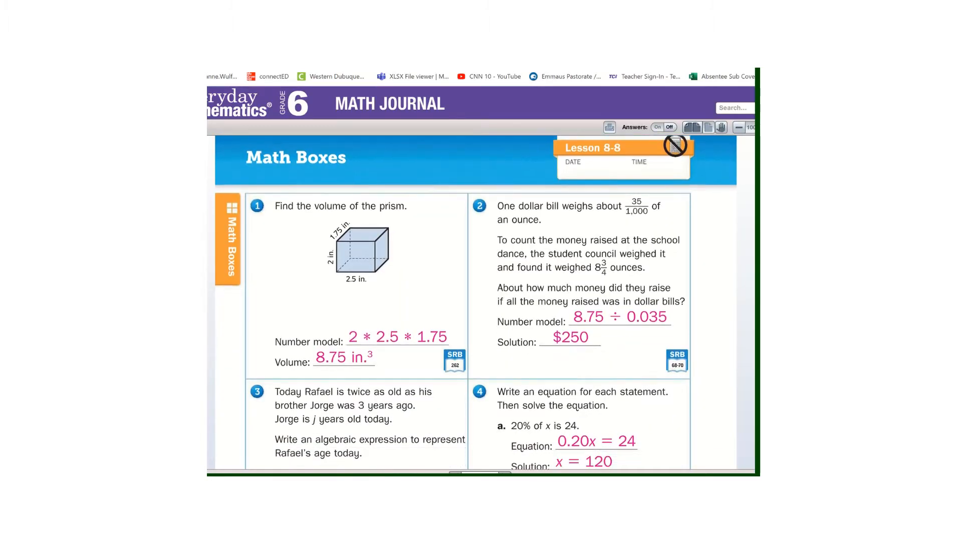
scroll(down, 3)
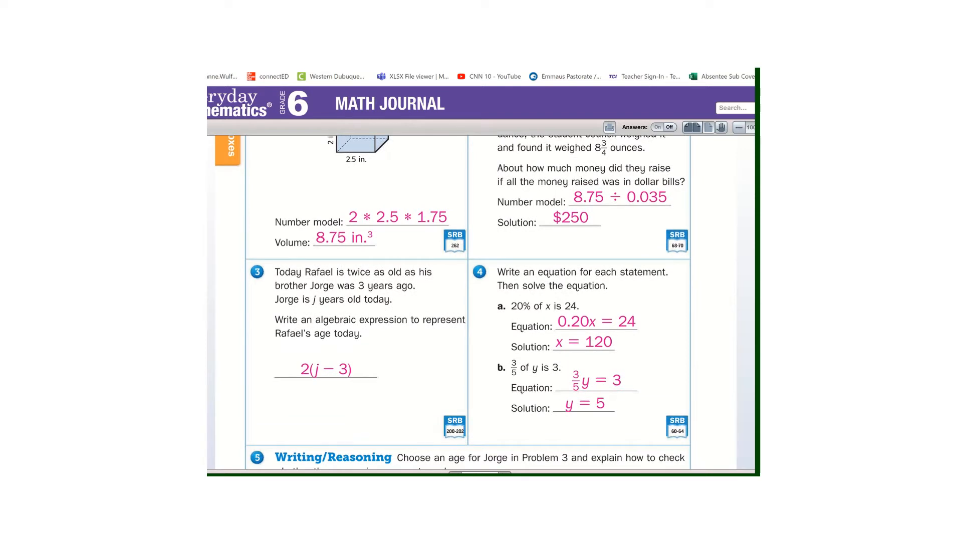
scroll(down, 3)
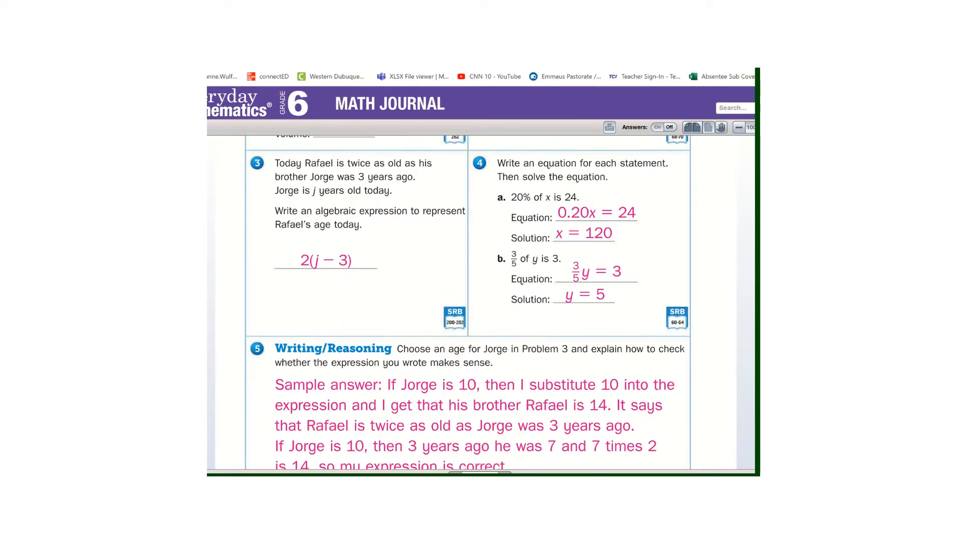
scroll(down, 3)
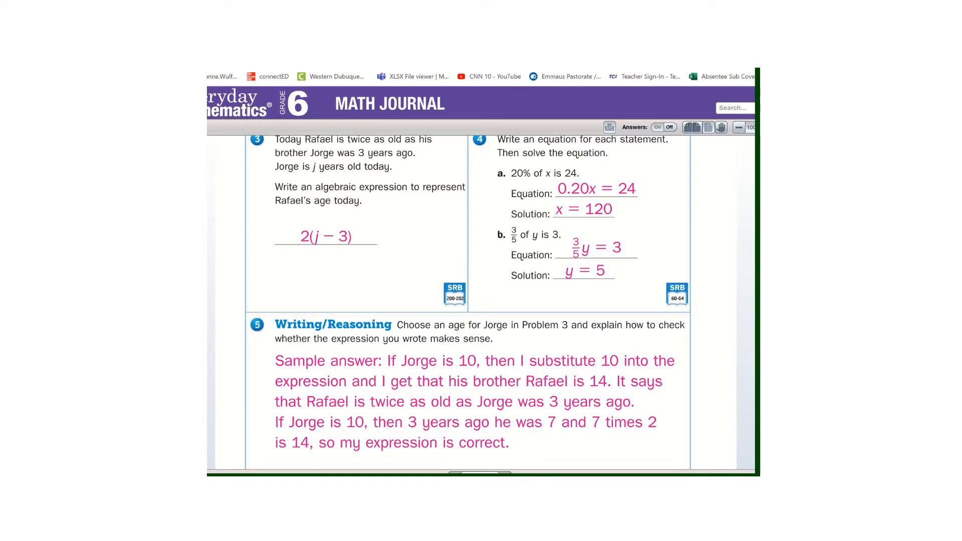
scroll(up, 3)
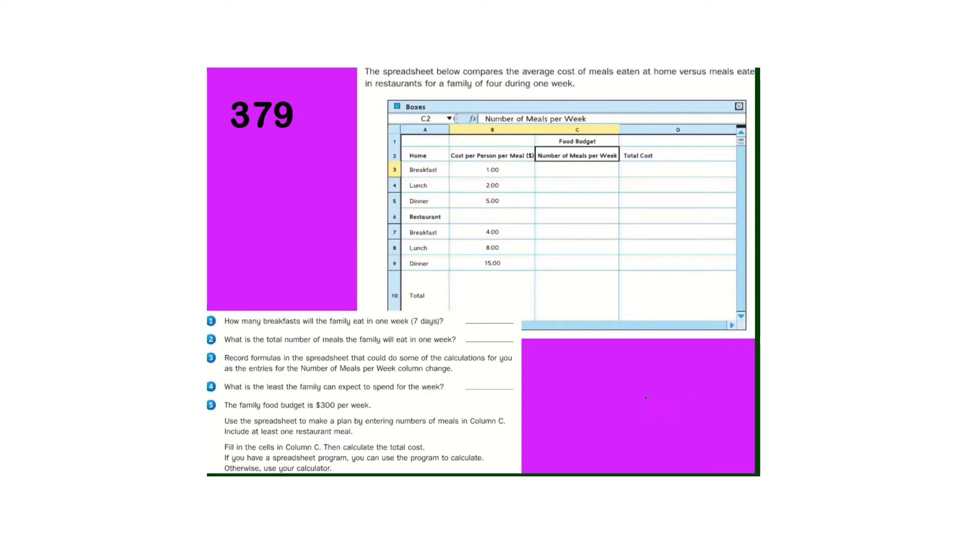
mouse_move(669, 394)
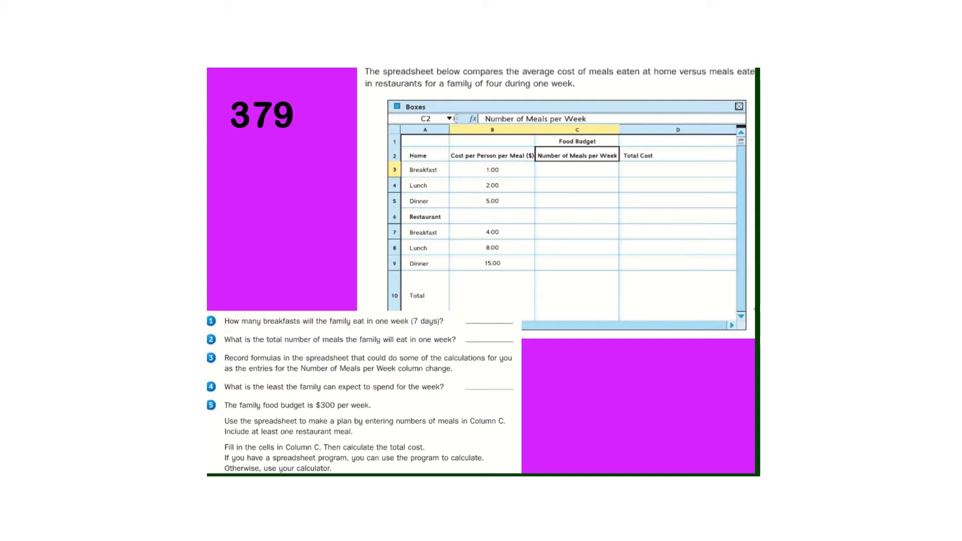
text(28)
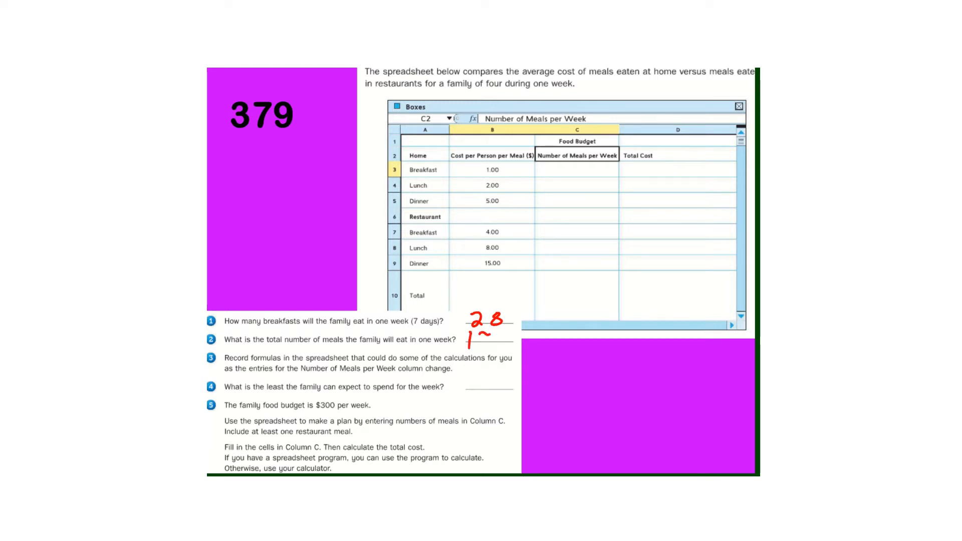
text(196)
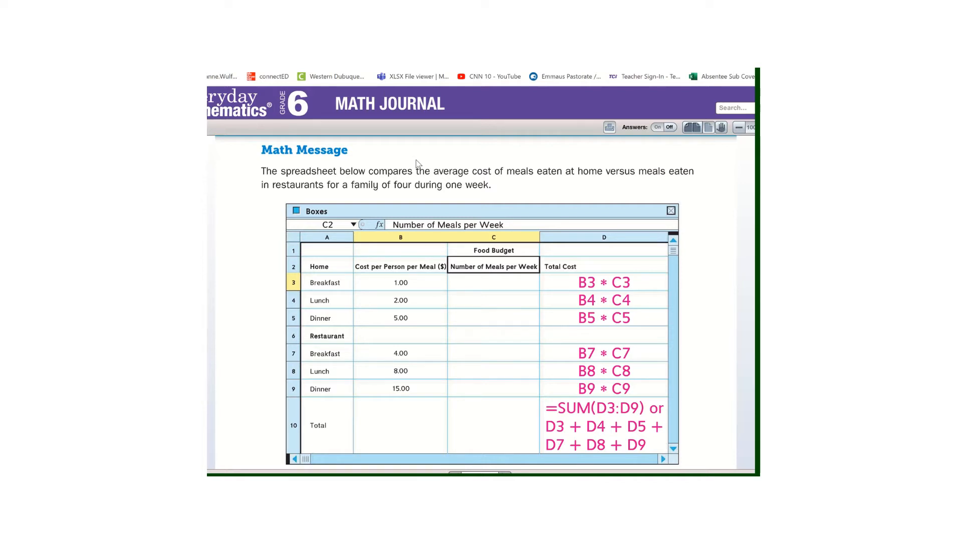
mouse_move(485, 174)
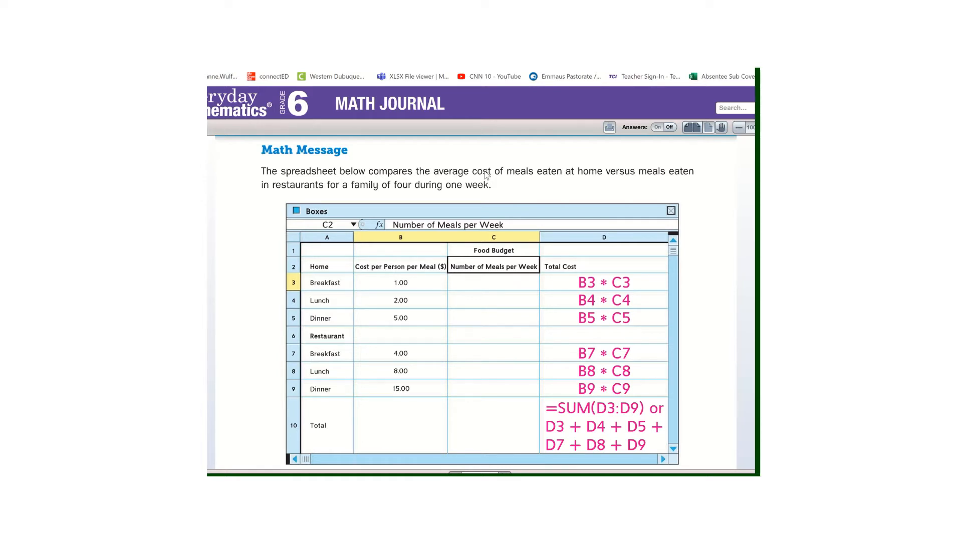
mouse_move(486, 175)
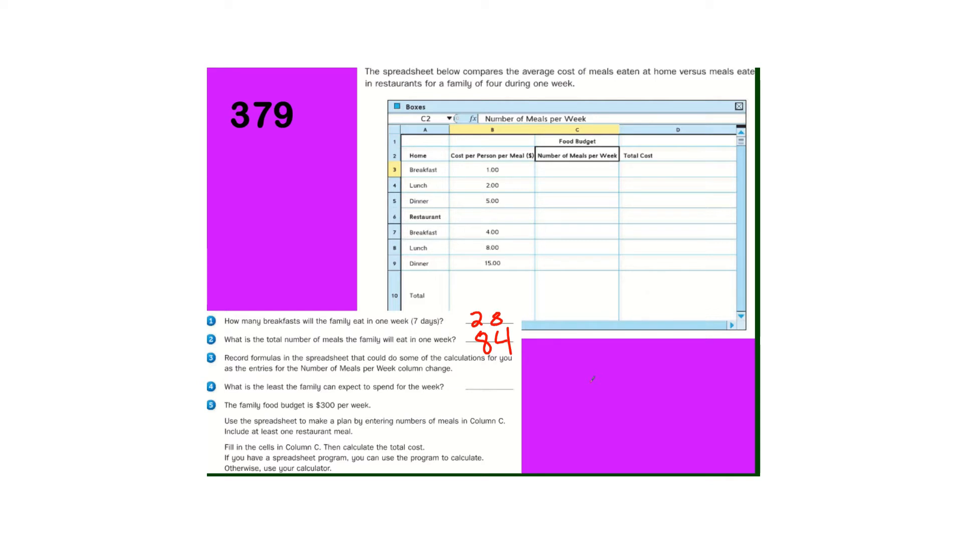
mouse_move(596, 365)
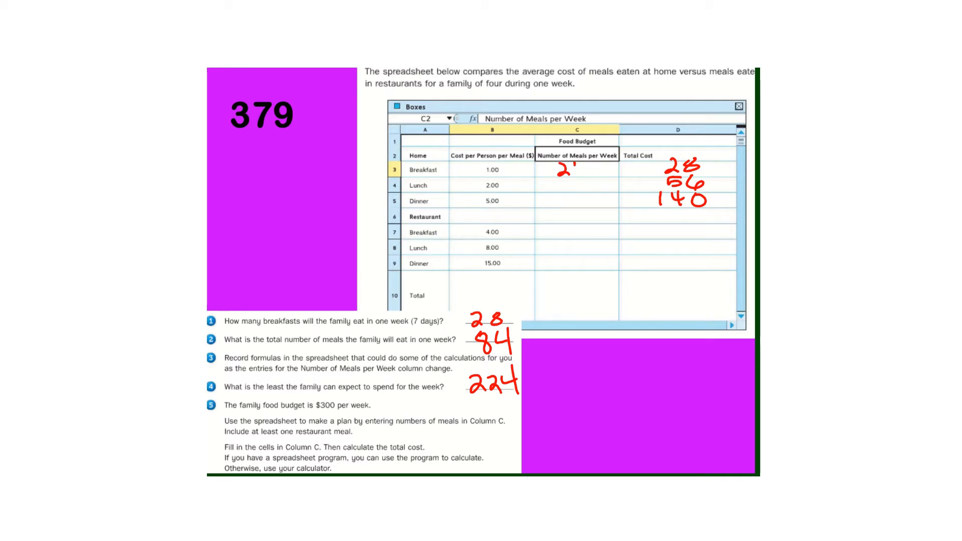
text(4)
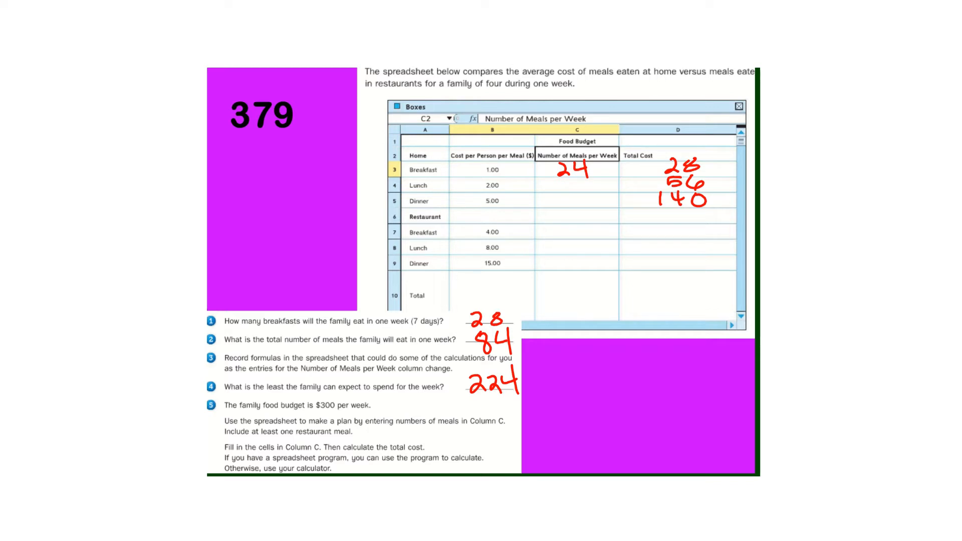
text(4)
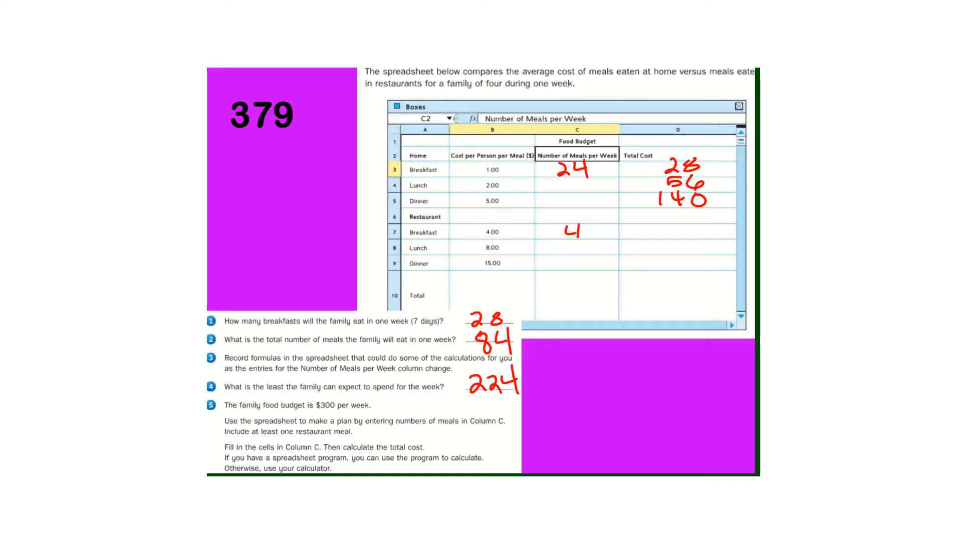
text(16)
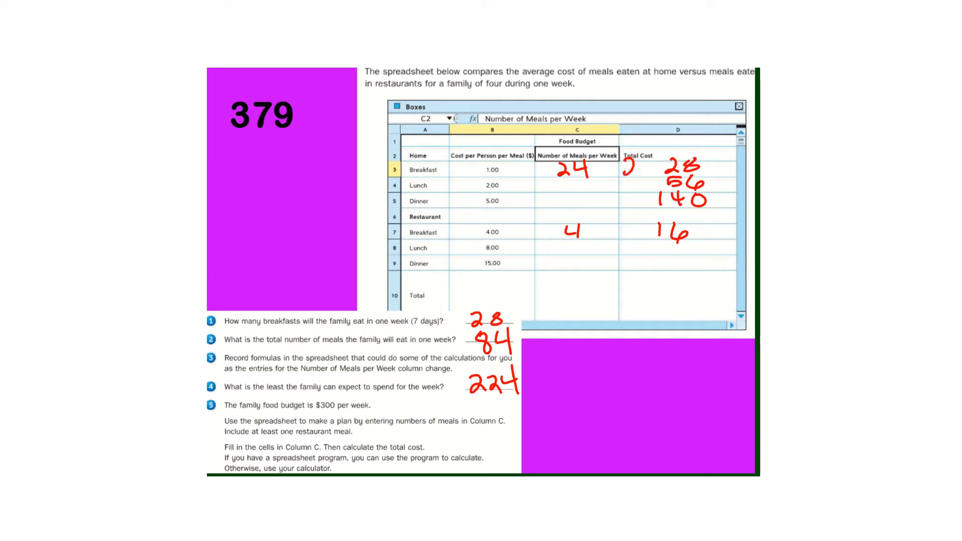
text(24)
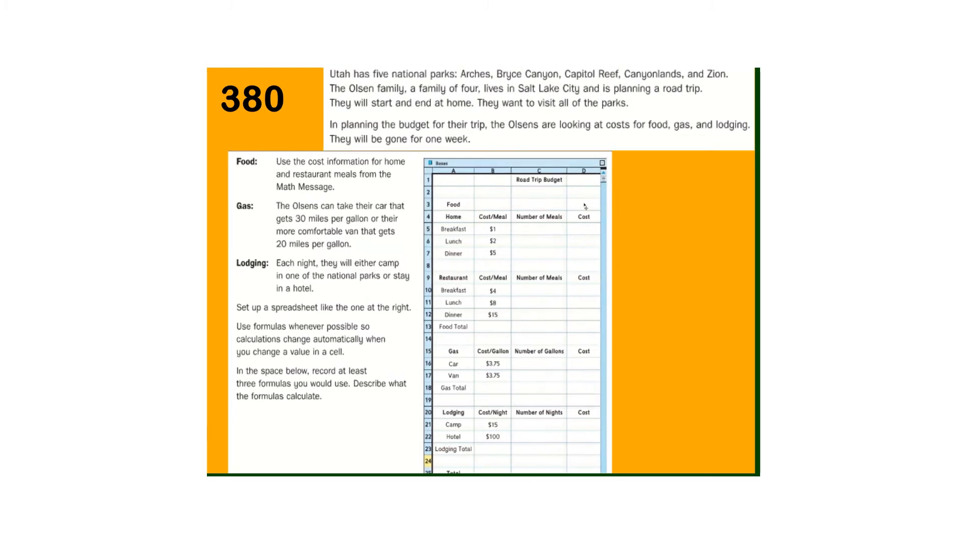
mouse_move(668, 226)
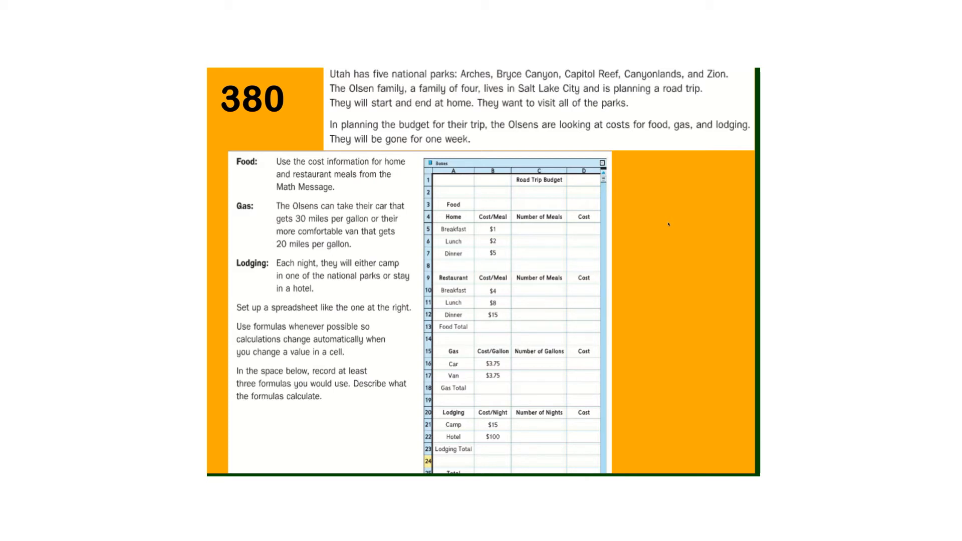
scroll(down, 3)
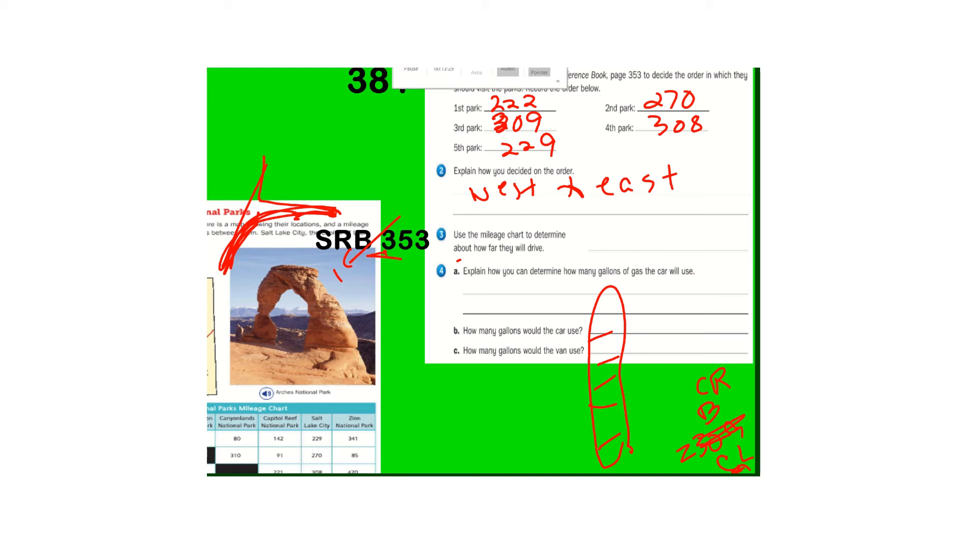
scroll(up, 3)
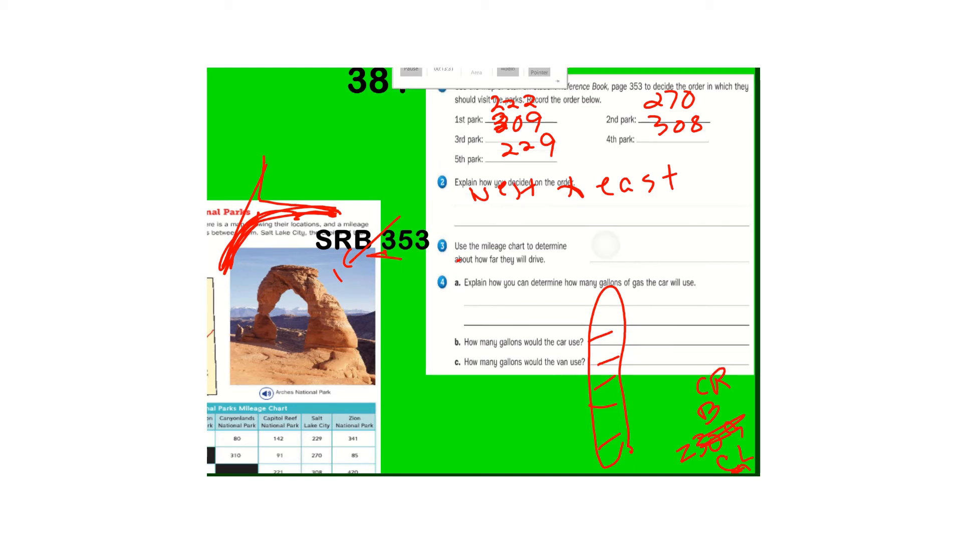